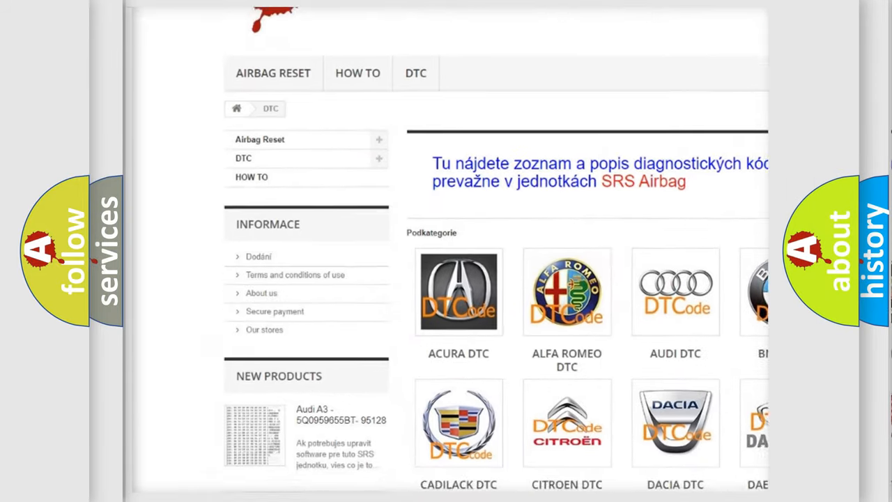
scroll("down", 3)
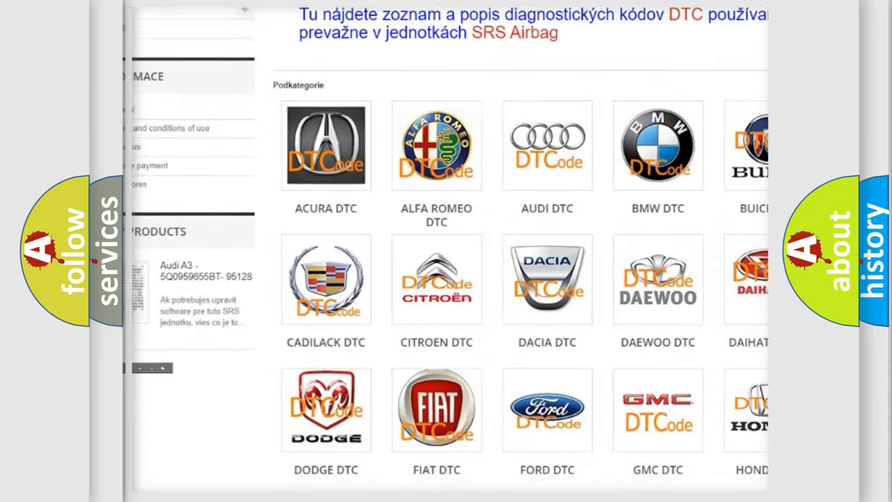
scroll("down", 3)
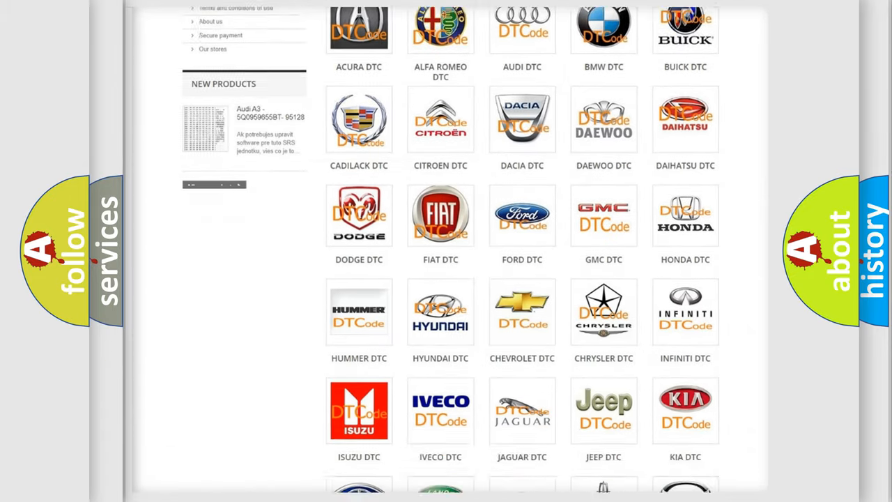